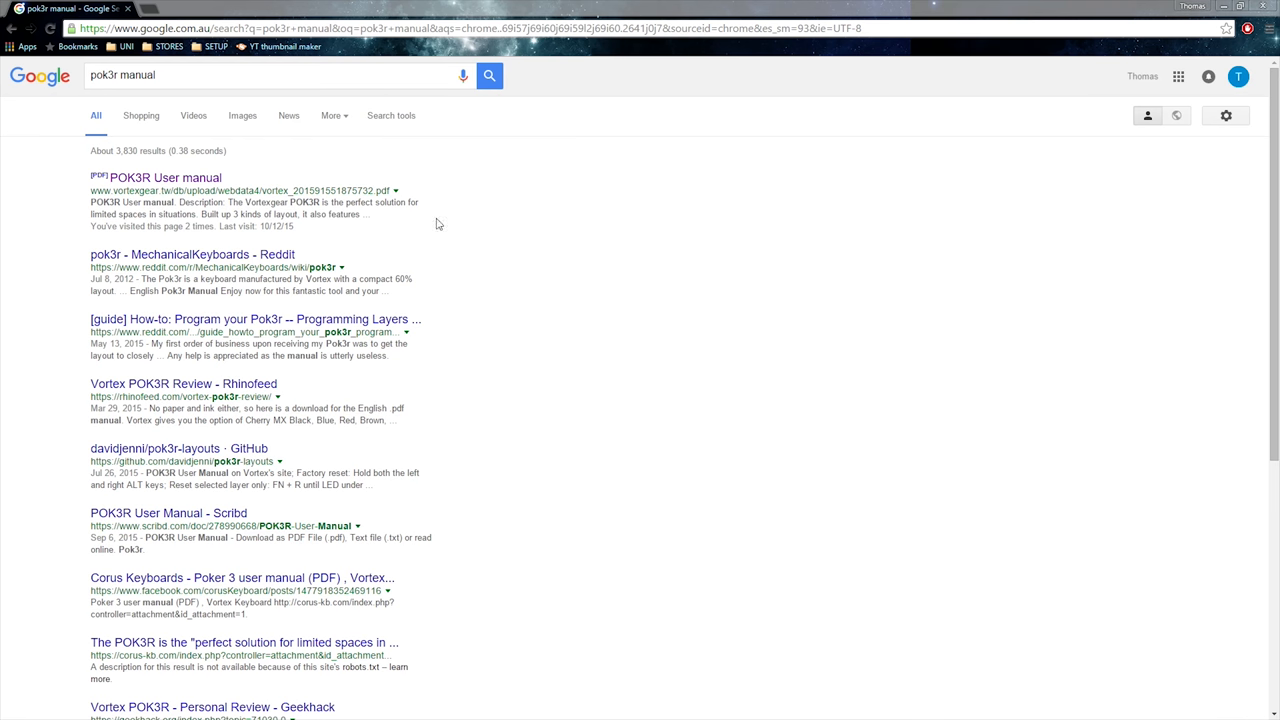
- Follow the vortexgear.tw 'POK3R User manual' result to load the PDF
{"action": "left_click", "coordinate": [165, 178]}
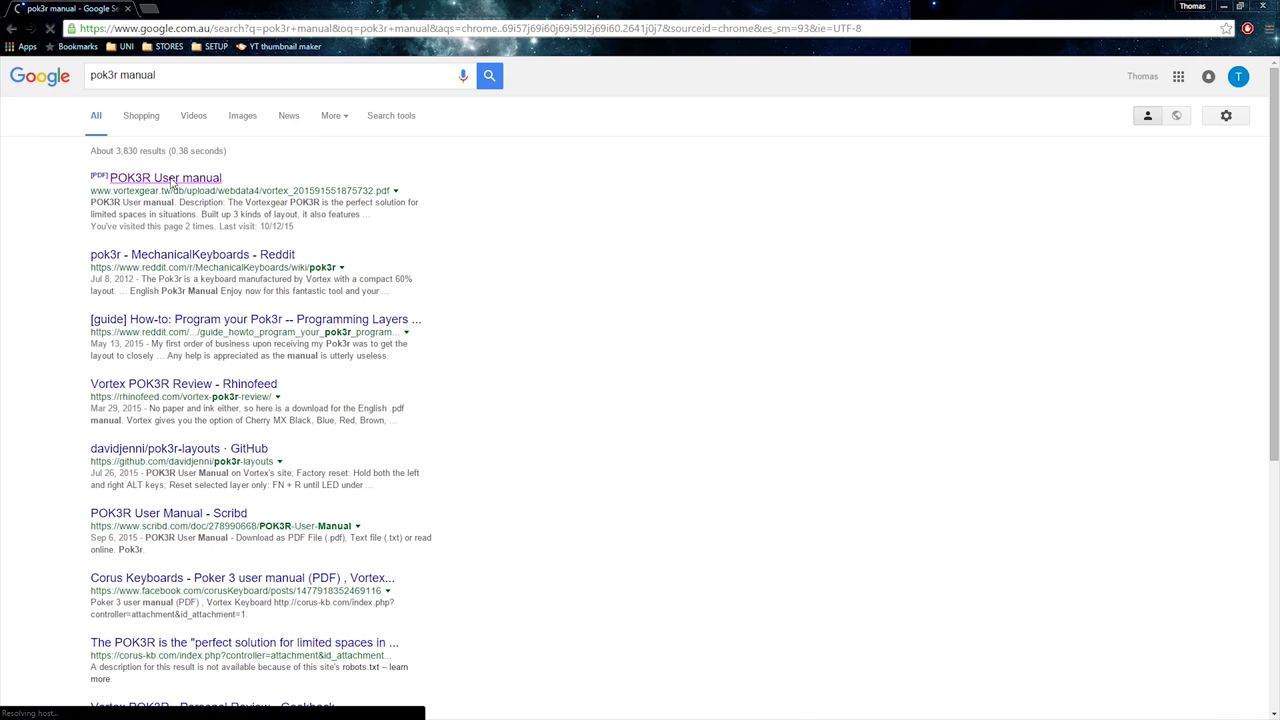
- Scroll the loaded manual down to the FN / PN composite keys page
{"action": "left_click", "coordinate": [165, 178]}
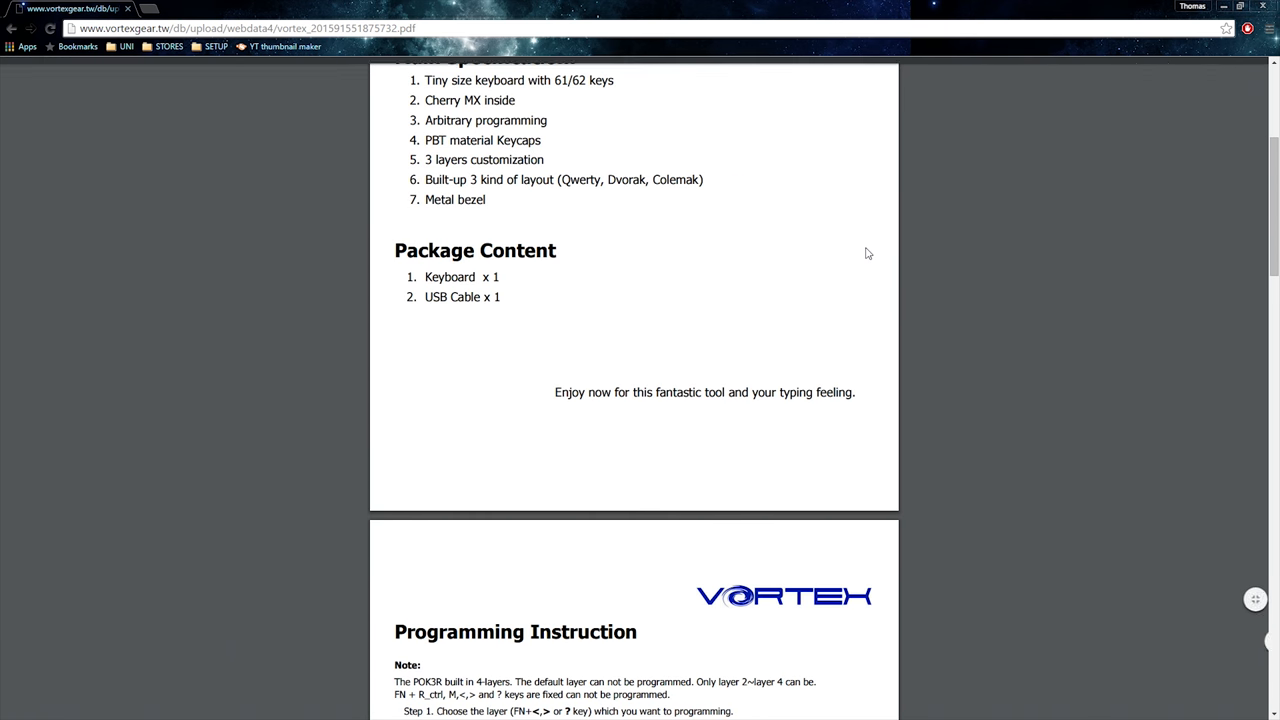
{"action": "scroll", "scroll_direction": "down", "scroll_amount": 3}
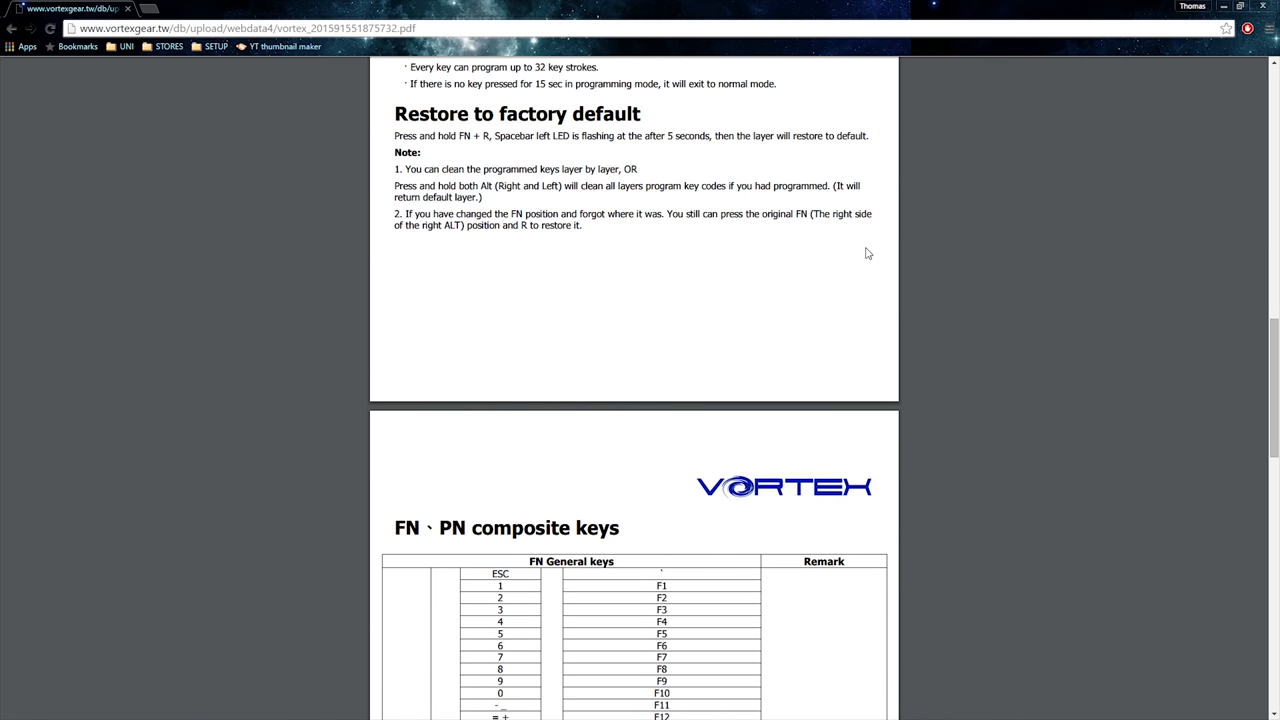
{"action": "scroll", "scroll_direction": "down", "scroll_amount": 3}
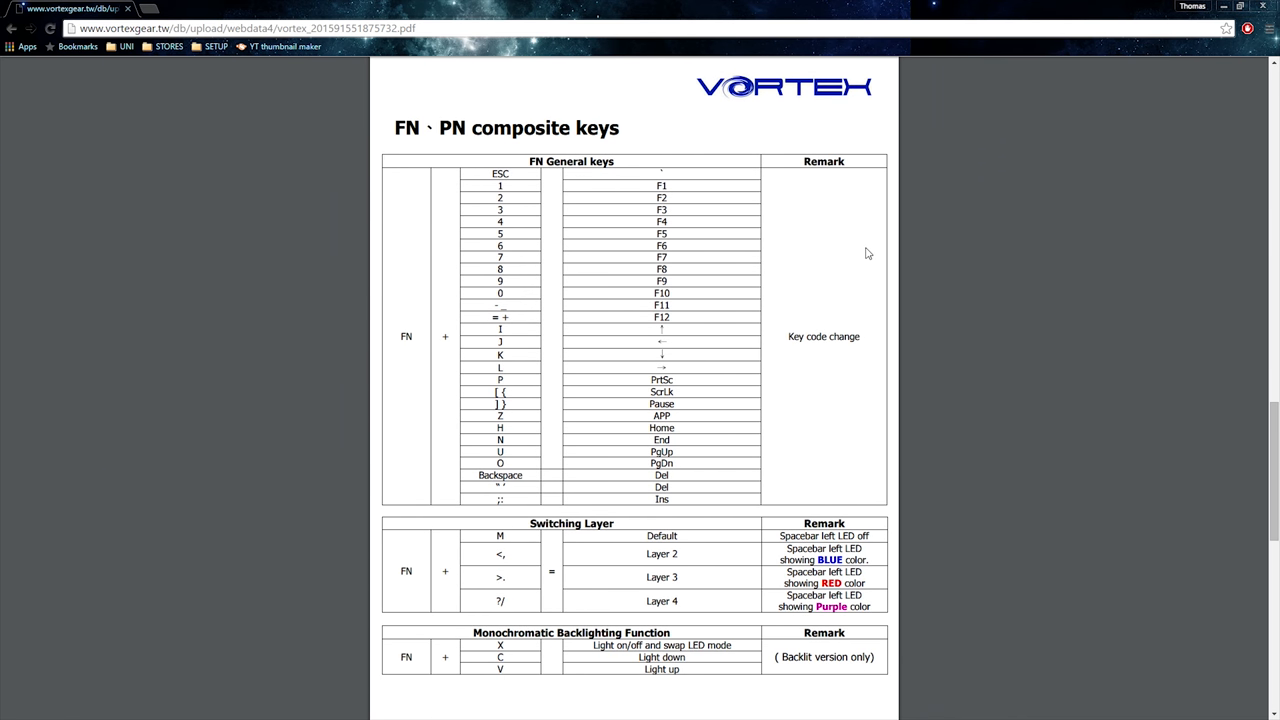